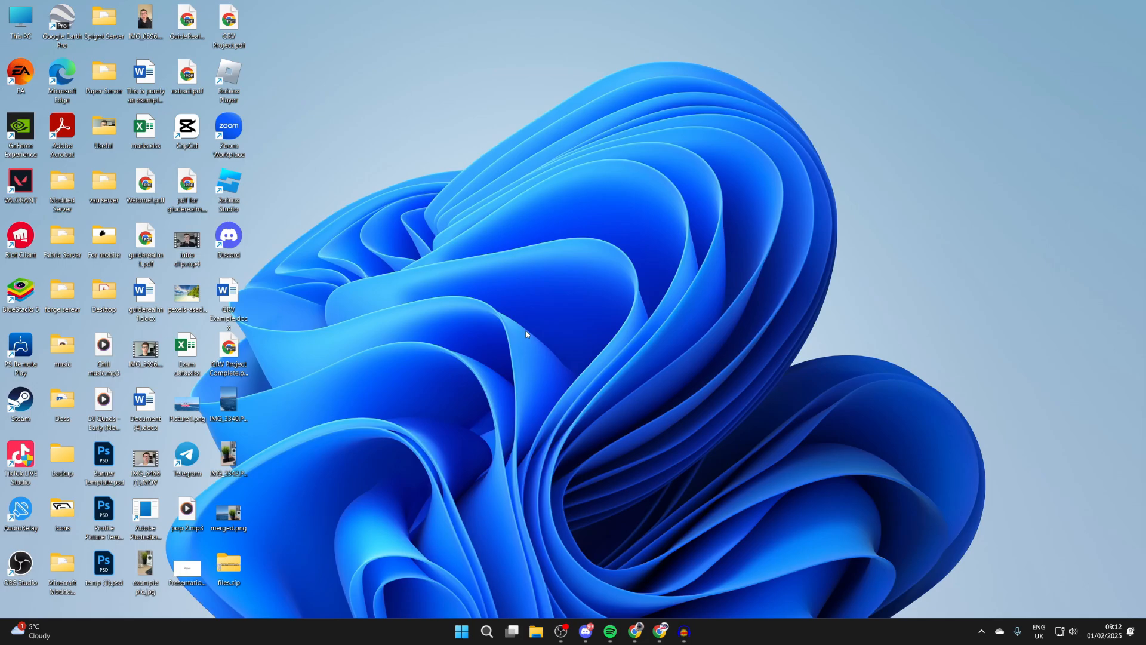
mouse_move(535, 253)
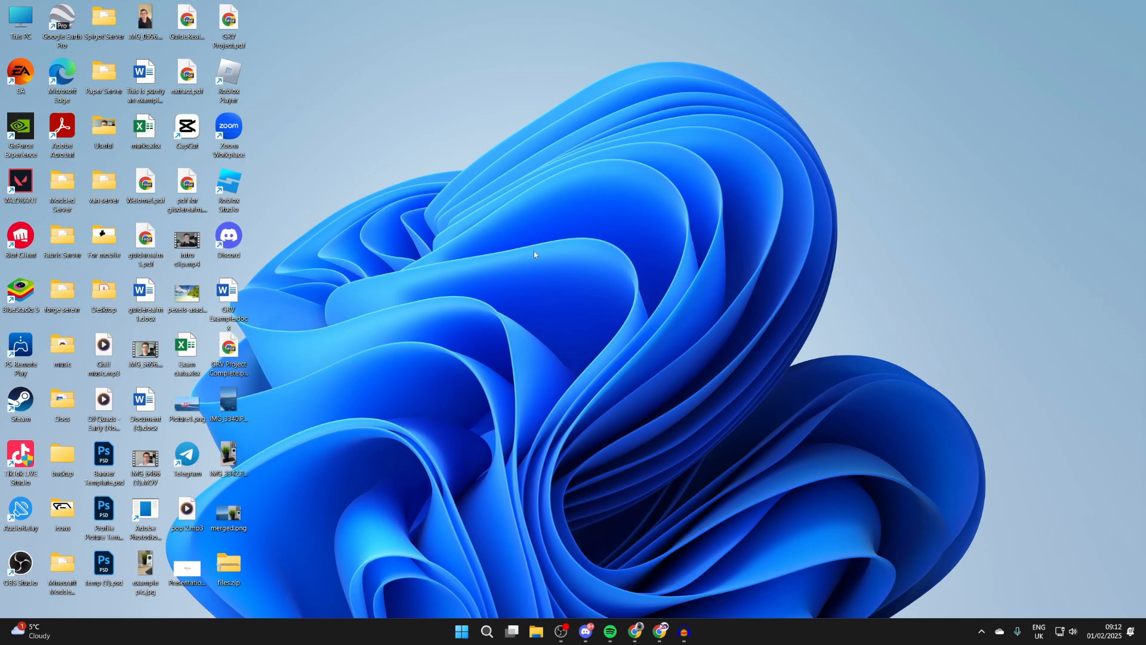
mouse_move(569, 306)
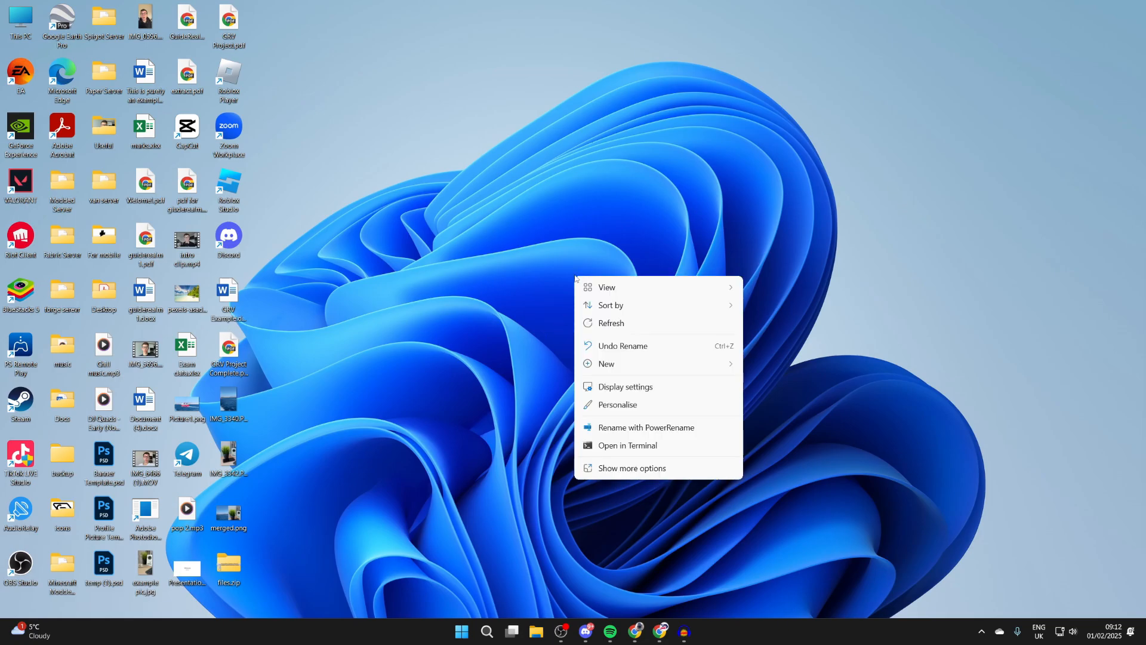
mouse_move(618, 405)
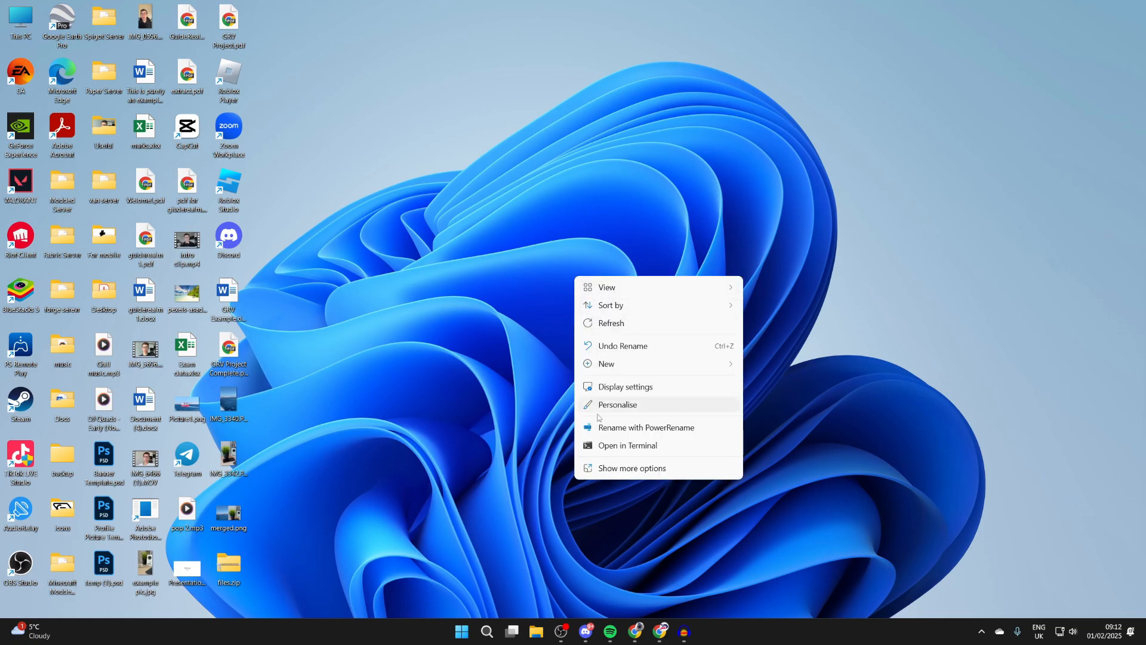
mouse_move(627, 408)
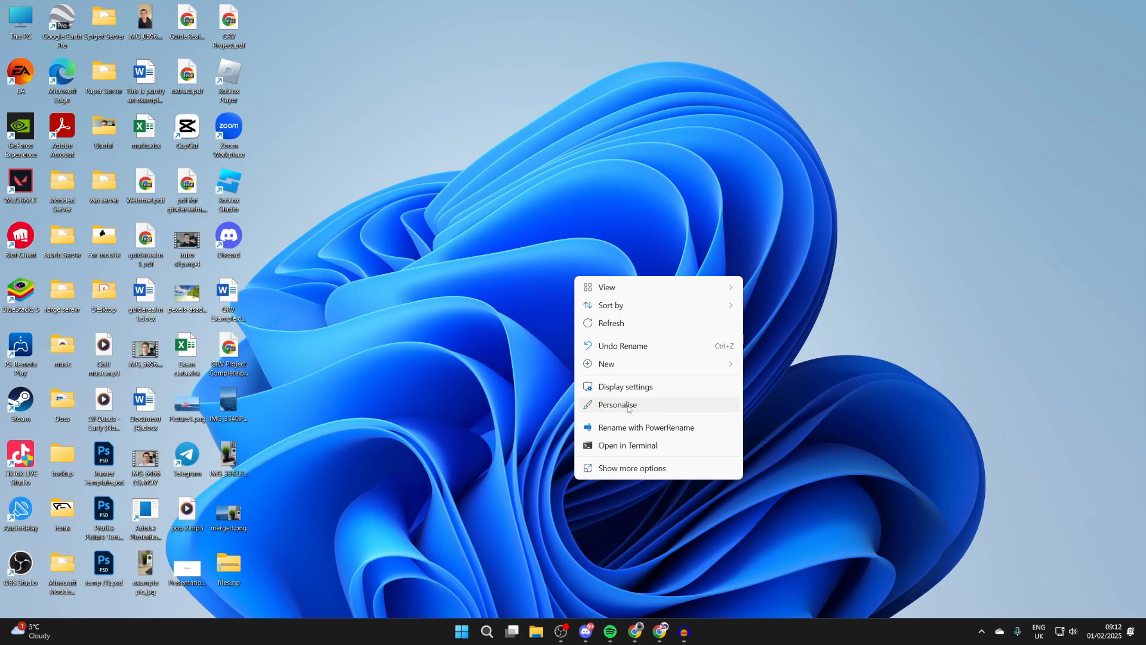
Reach Personalisation from the desktop's right-click menu and scroll toward Background.
click(616, 405)
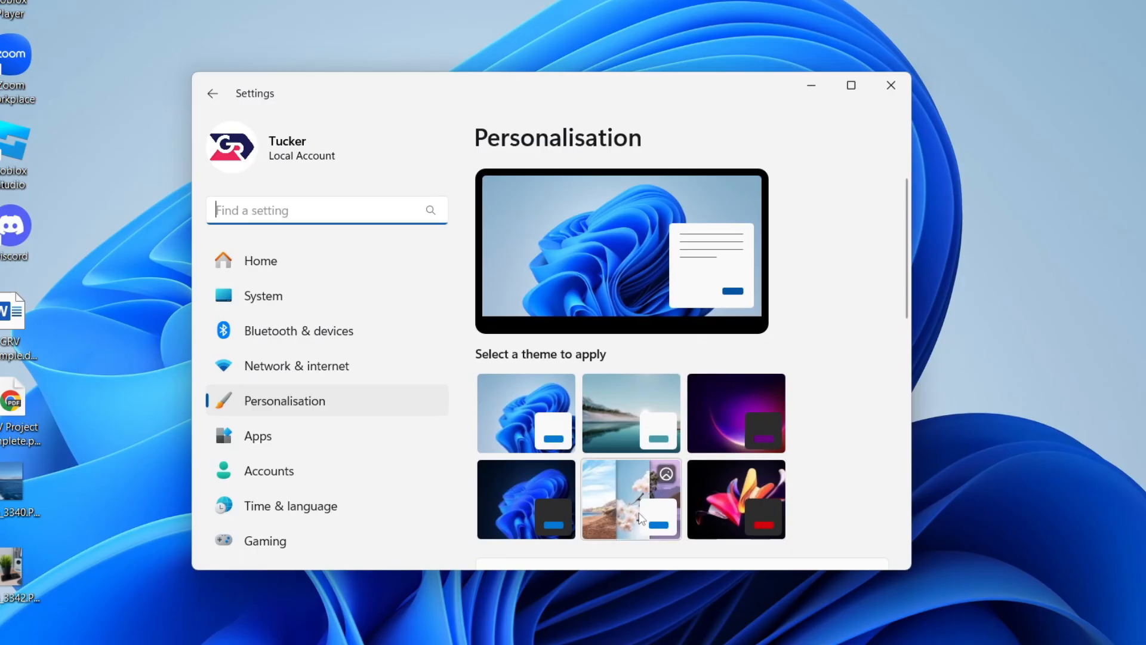
scroll(down, 3)
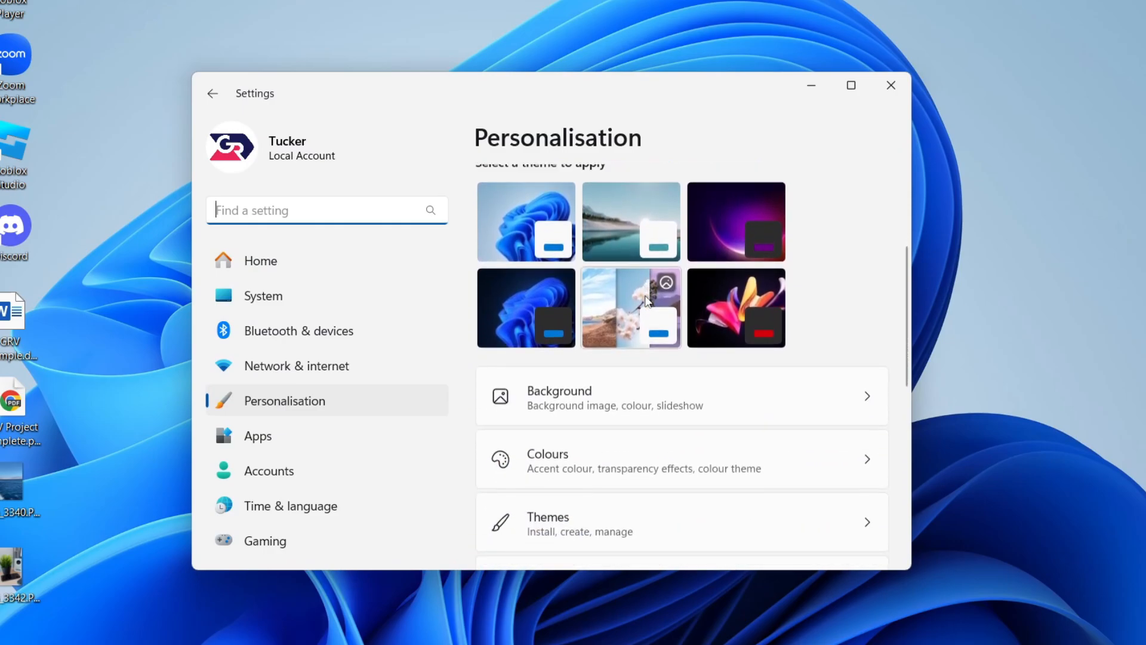
scroll(down, 3)
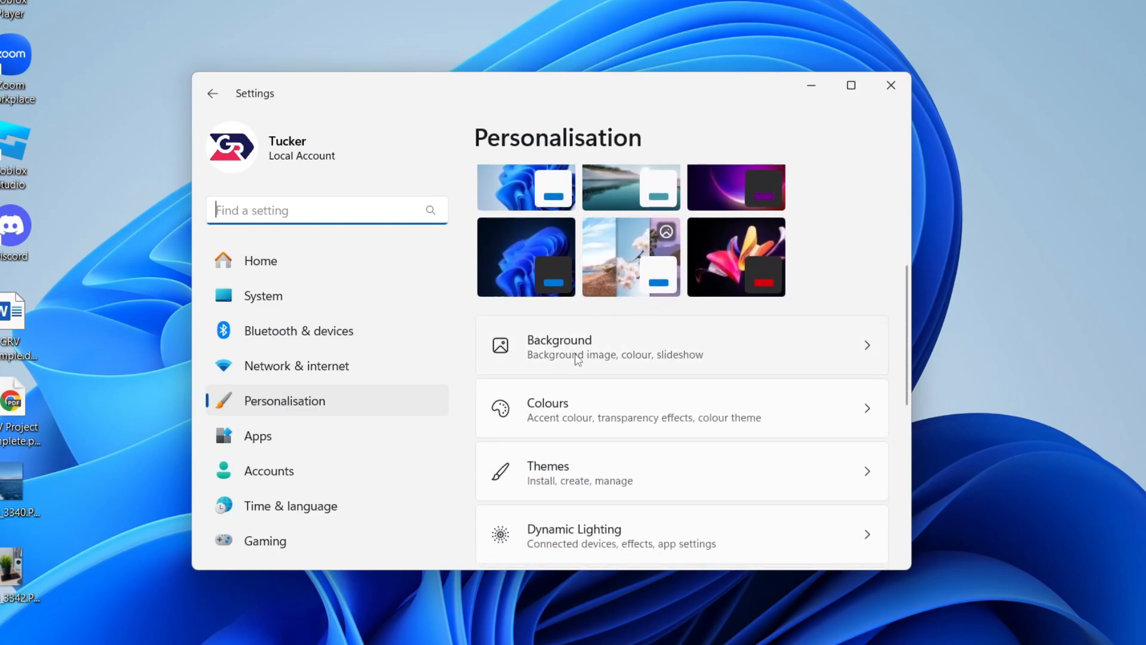
Enter the Background page, keep Picture as the background type, and reach Choose a photo.
click(559, 344)
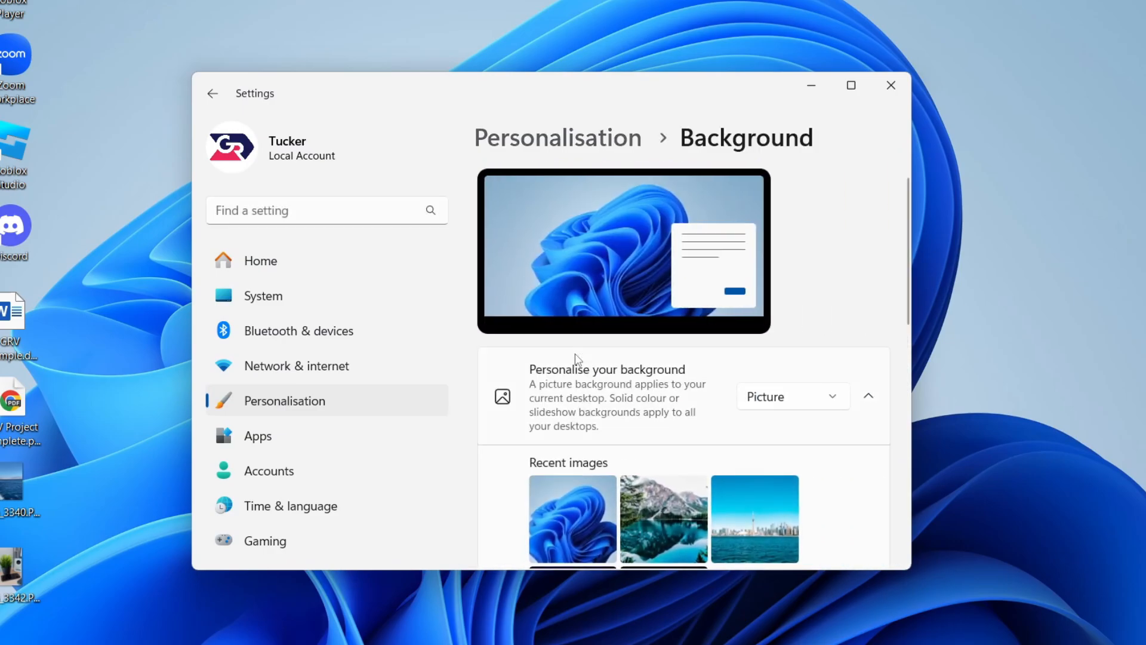
scroll(down, 3)
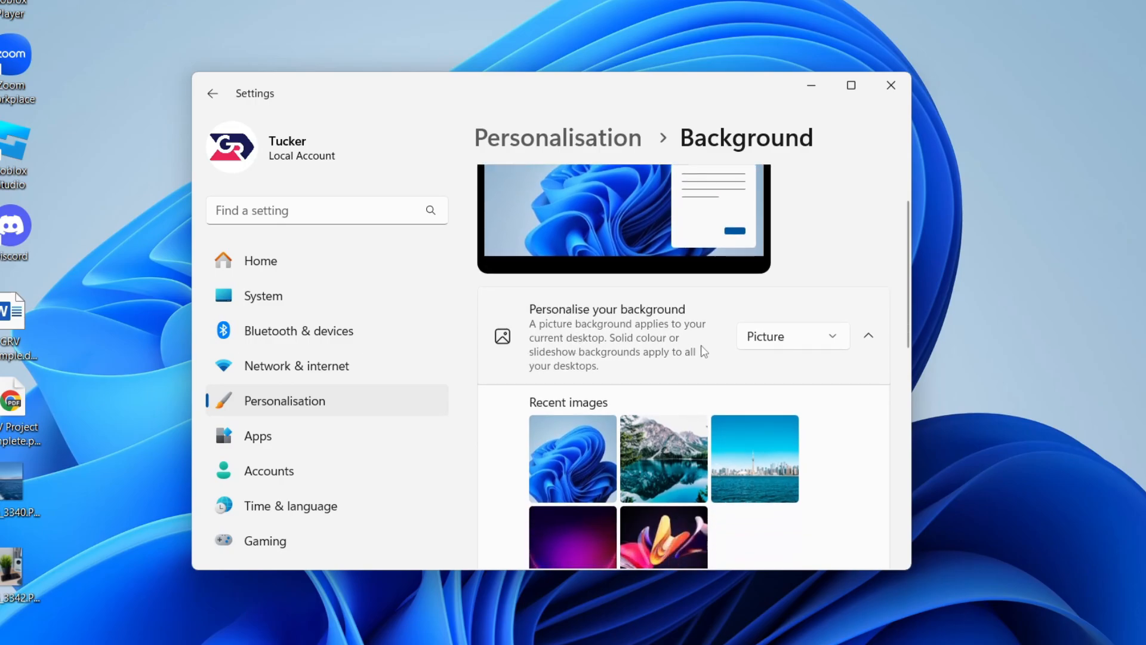
click(792, 337)
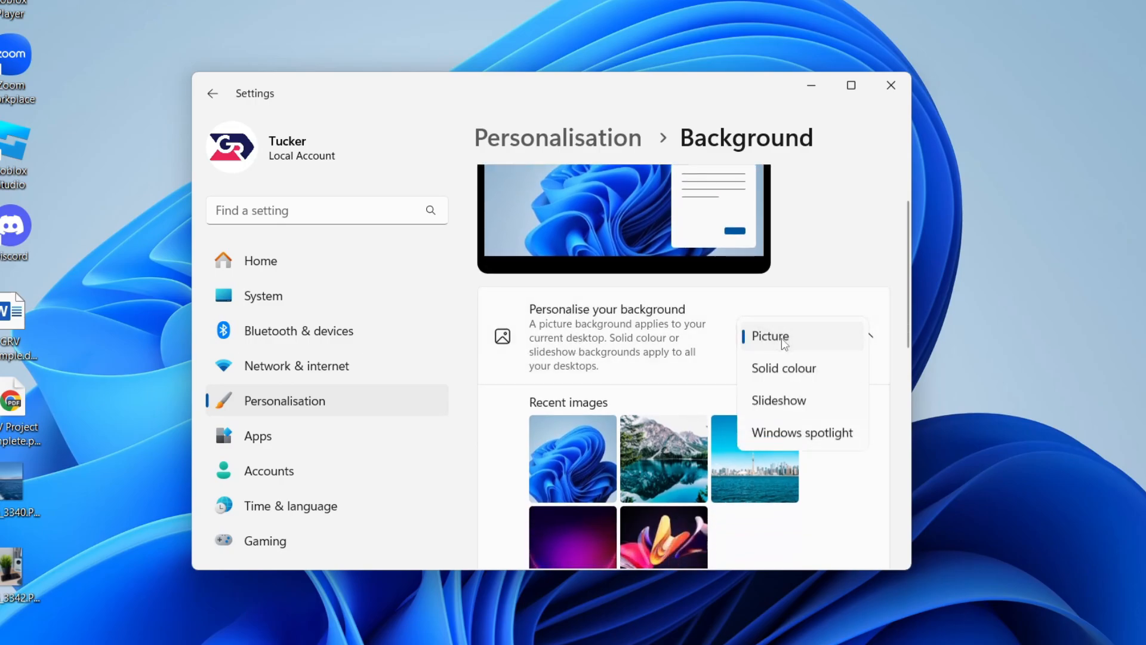
mouse_move(778, 400)
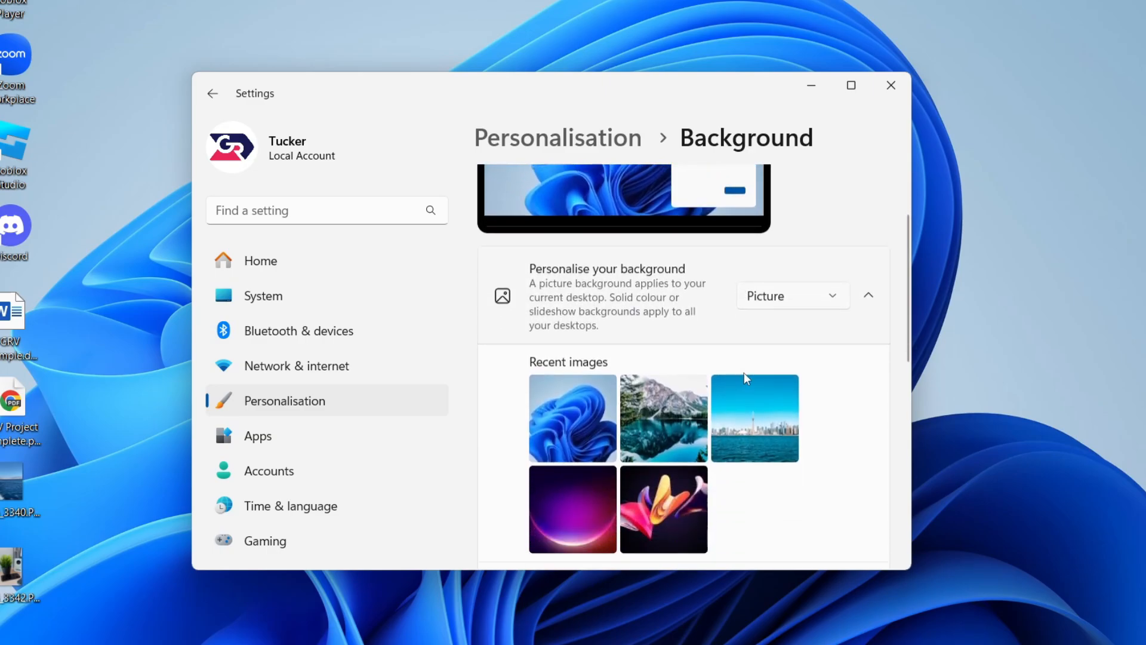
scroll(down, 3)
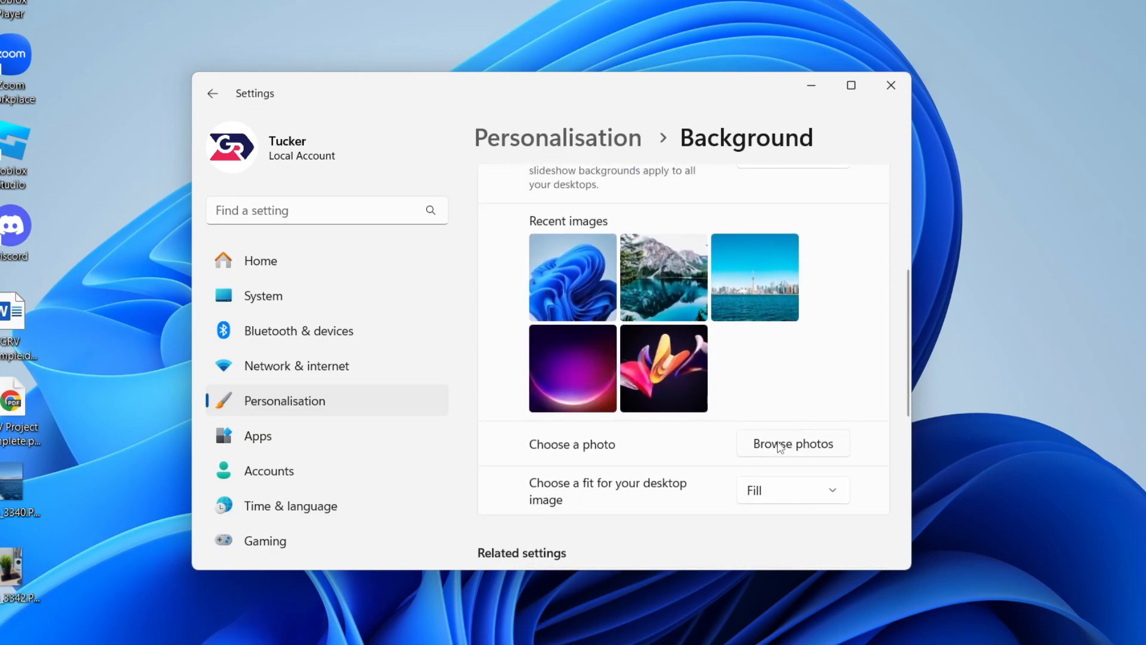
Browse photos and set the night city skyline image as the desktop wallpaper.
click(791, 443)
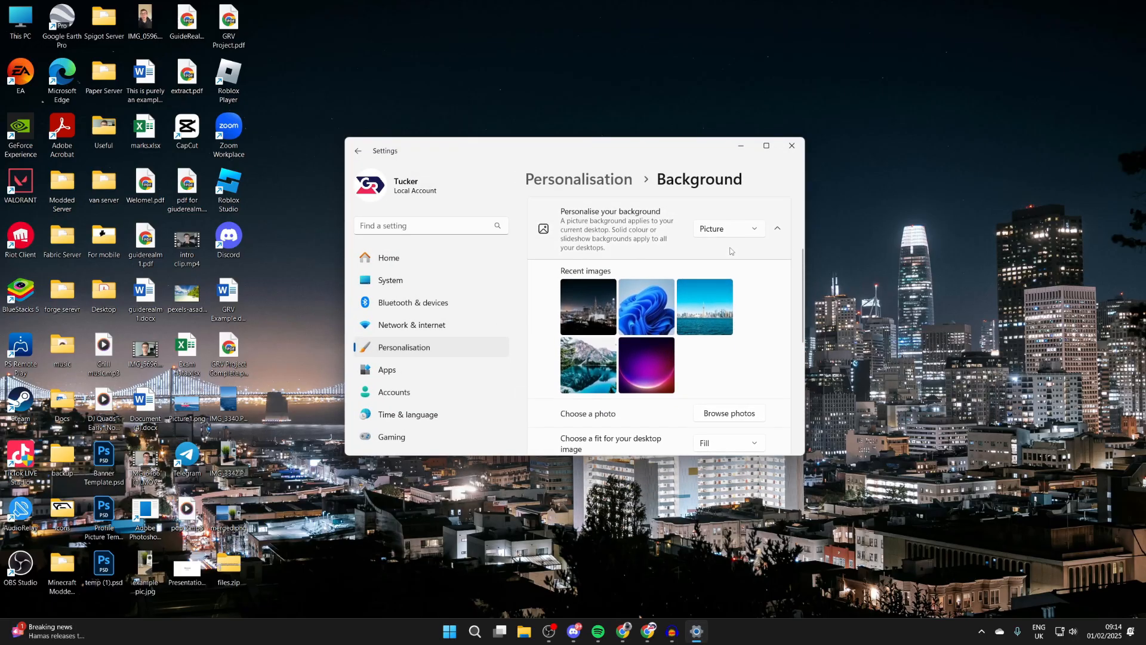
mouse_move(725, 258)
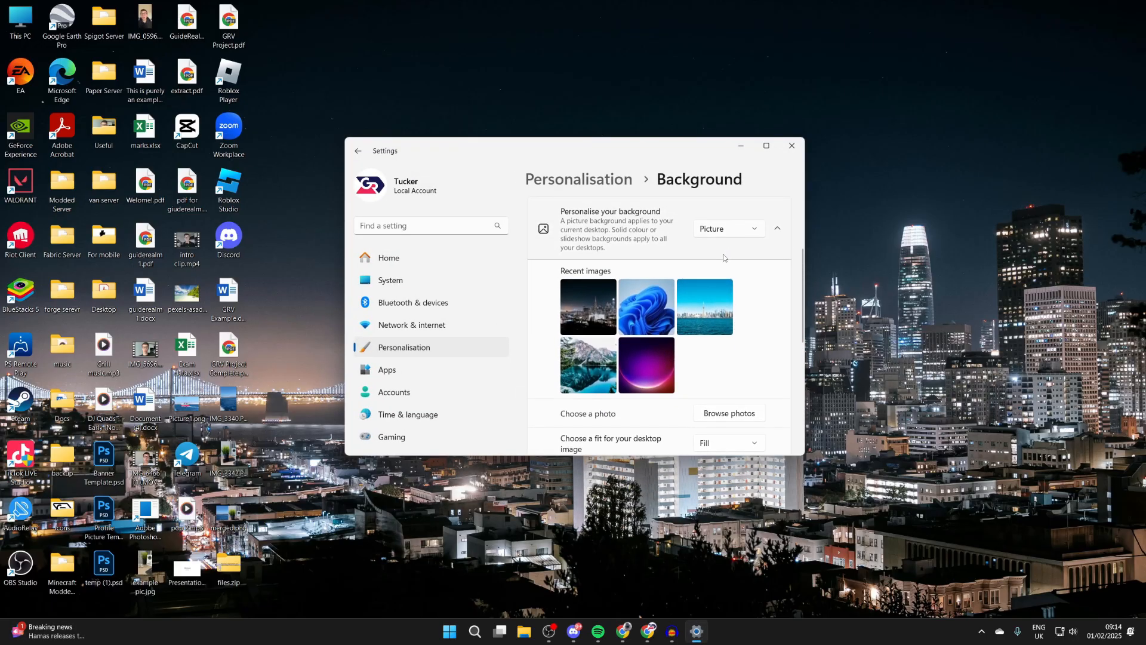